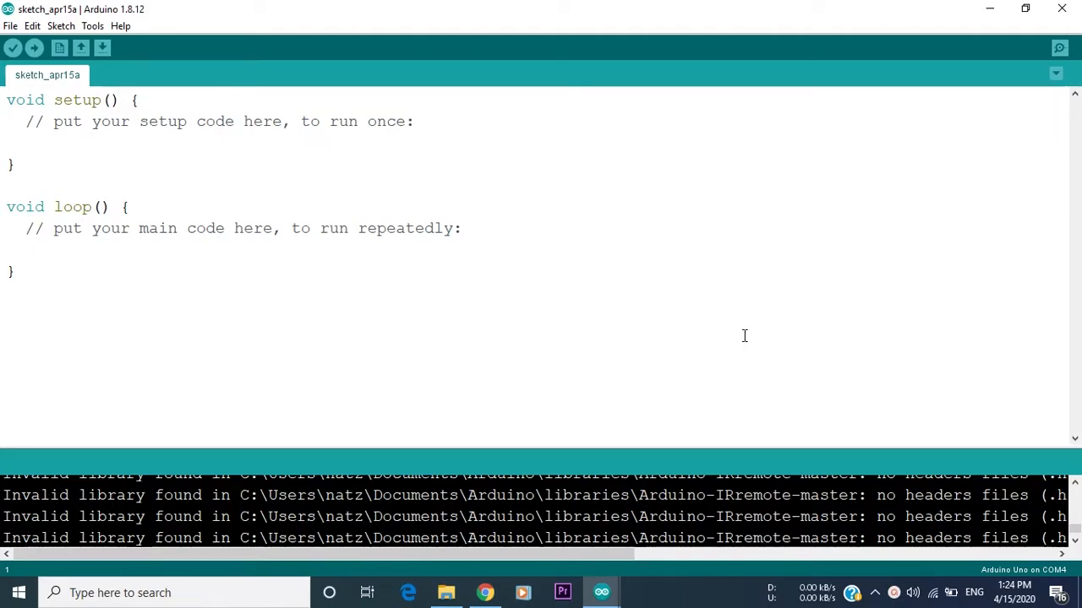
pyautogui.moveTo(653, 291)
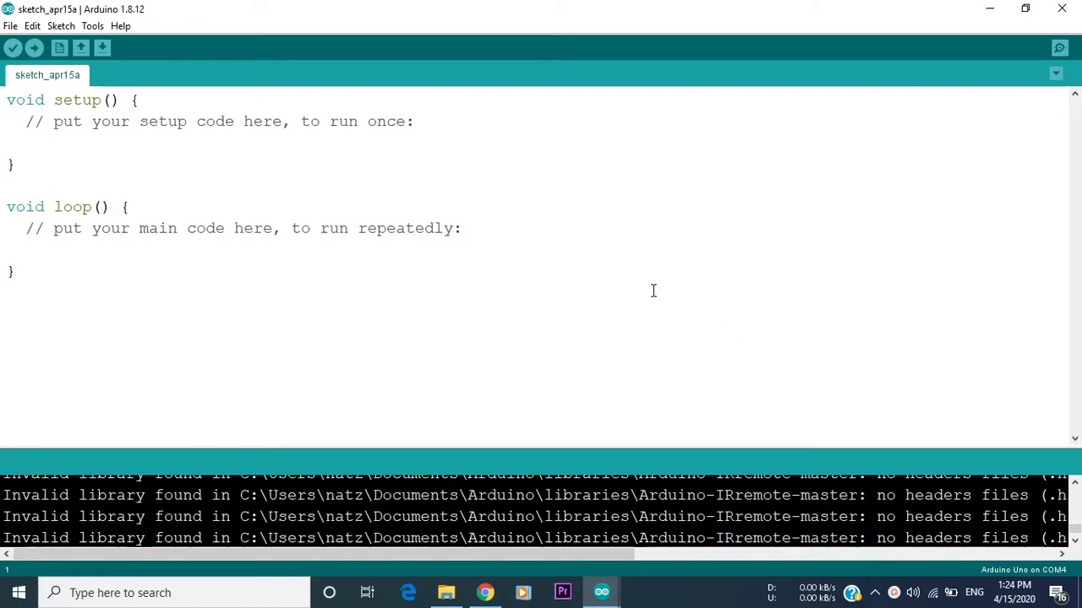
pyautogui.moveTo(646, 290)
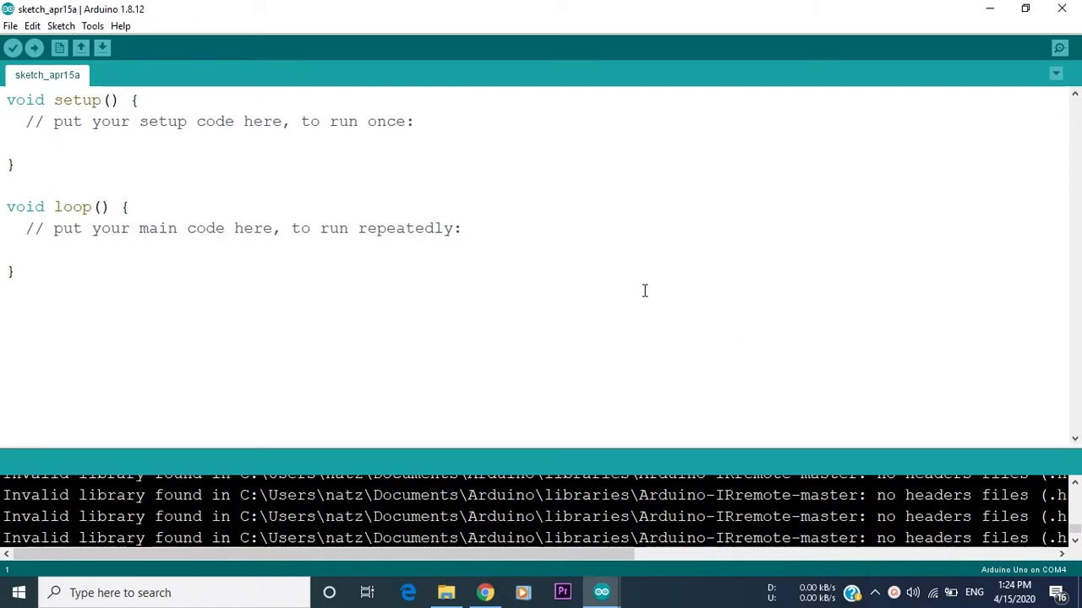
pyautogui.moveTo(642, 288)
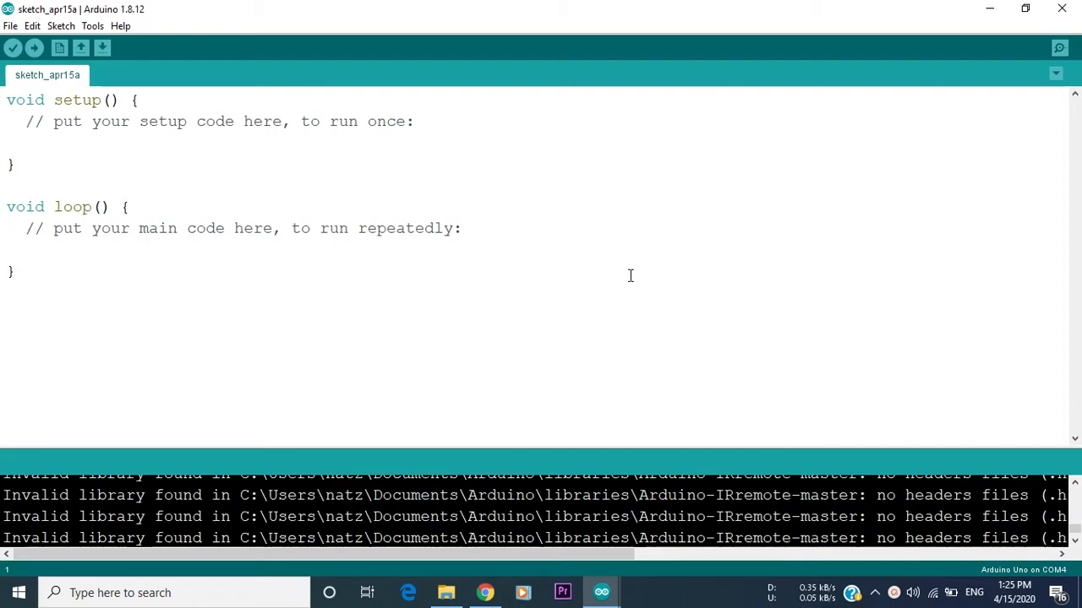
pyautogui.moveTo(387, 193)
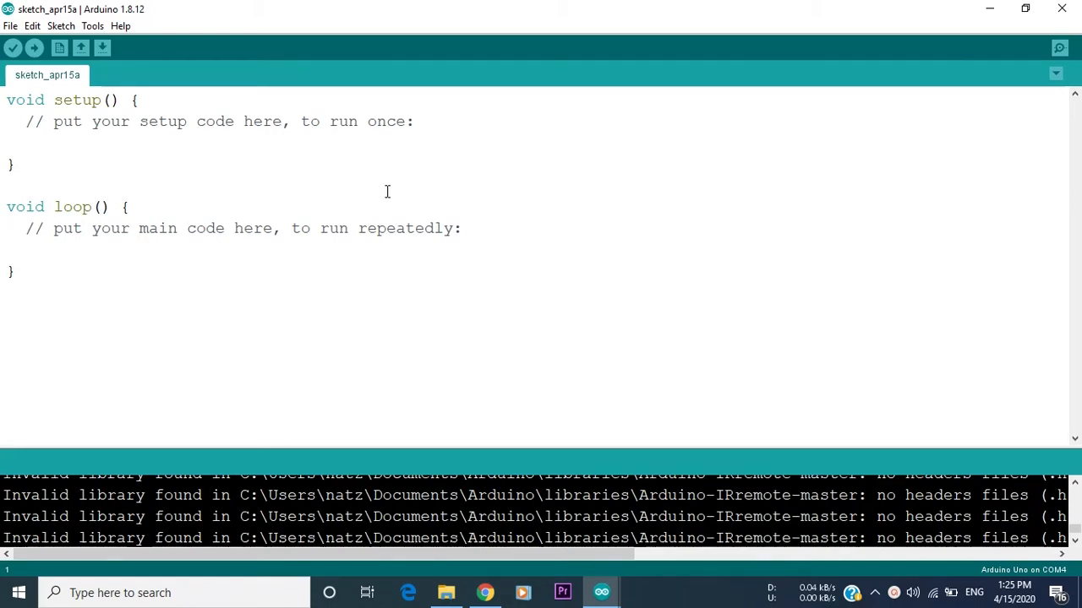
pyautogui.moveTo(997, 37)
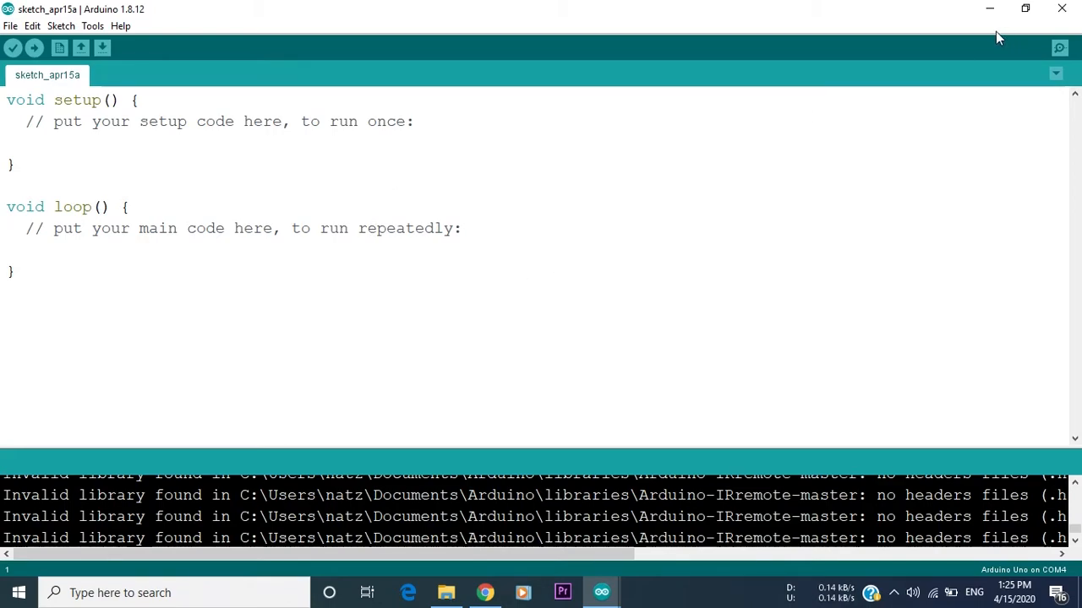
pyautogui.moveTo(59, 25)
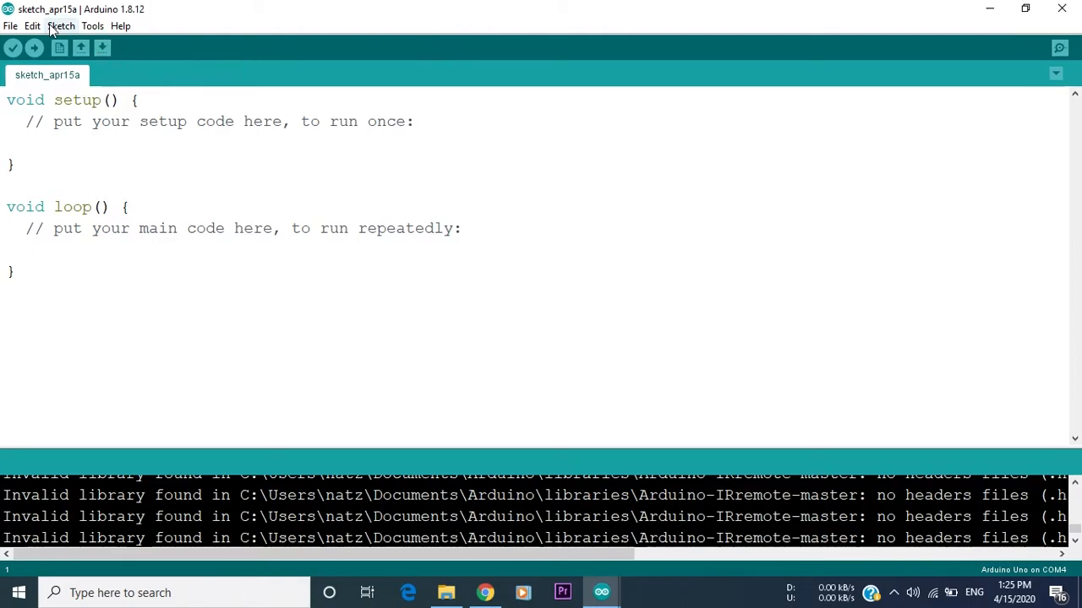
# Bring up the Library Manager from the Sketch > Include Library menu
pyautogui.click(61, 26)
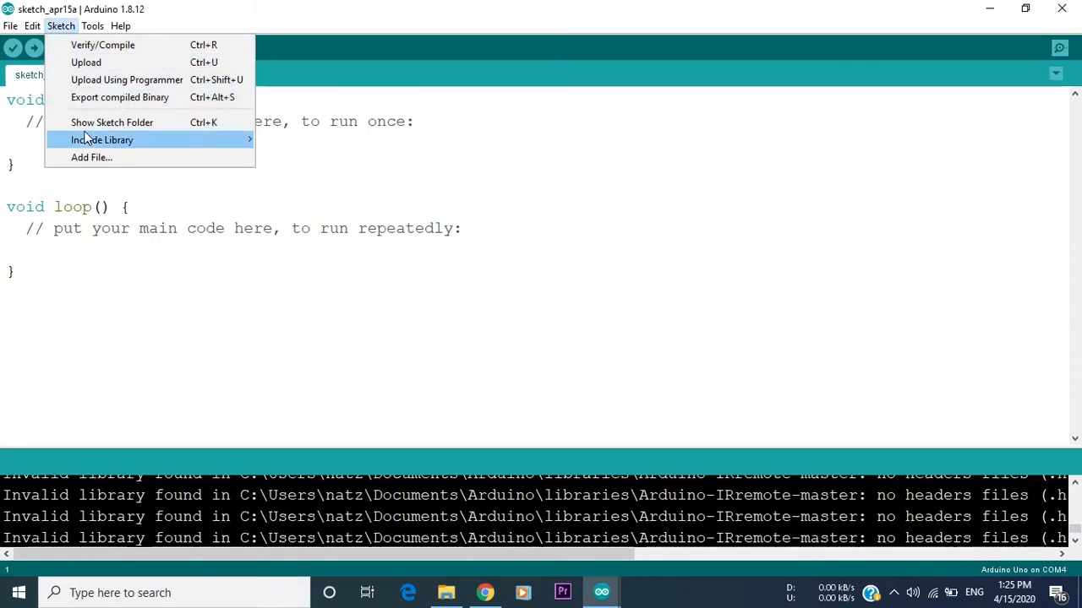
pyautogui.moveTo(243, 145)
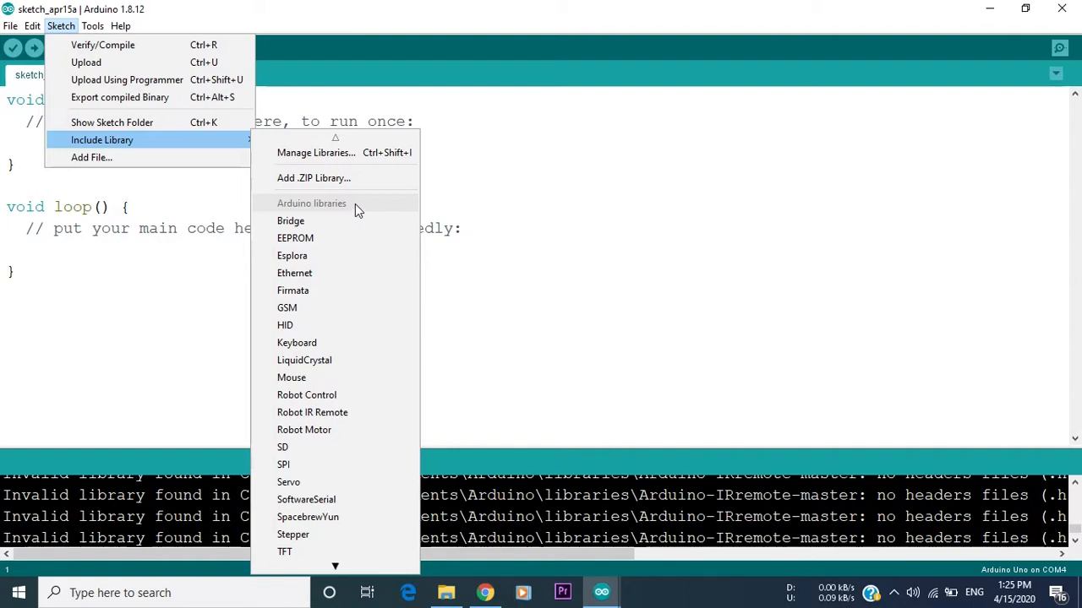
pyautogui.moveTo(356, 167)
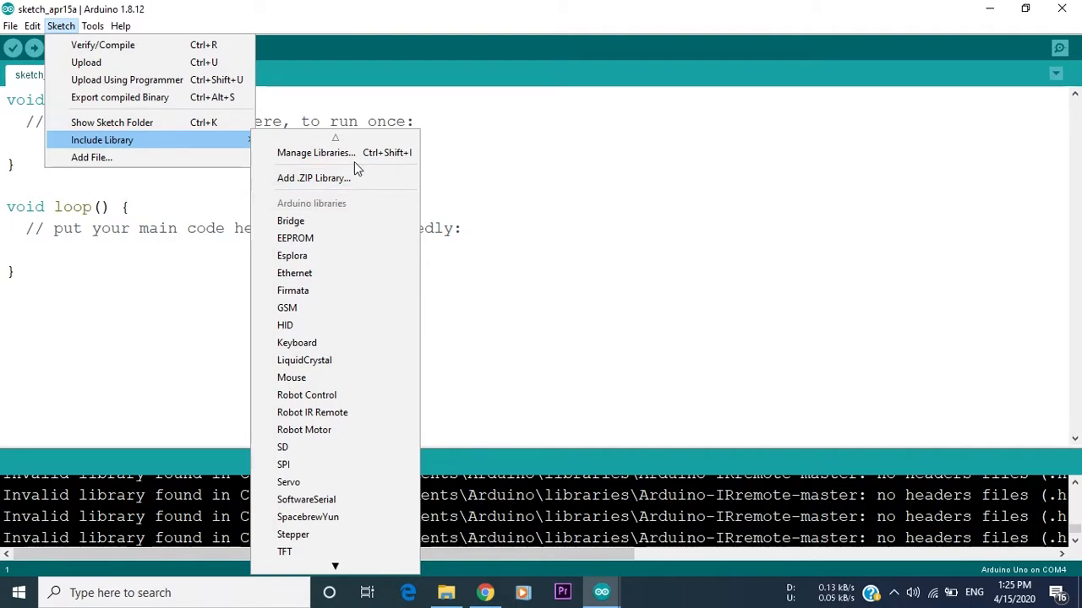
pyautogui.click(355, 155)
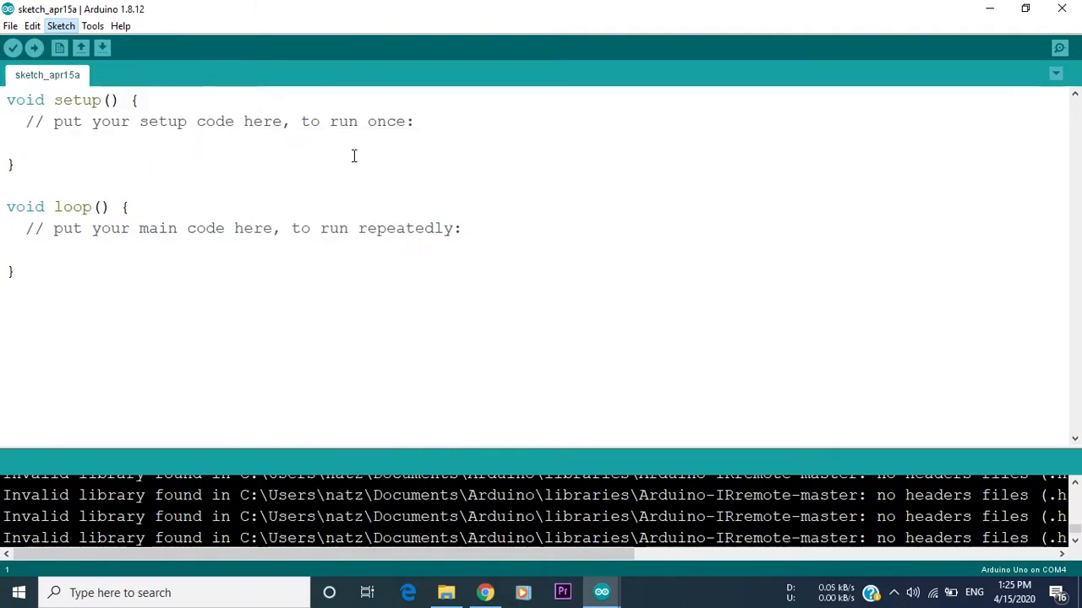
pyautogui.moveTo(457, 155)
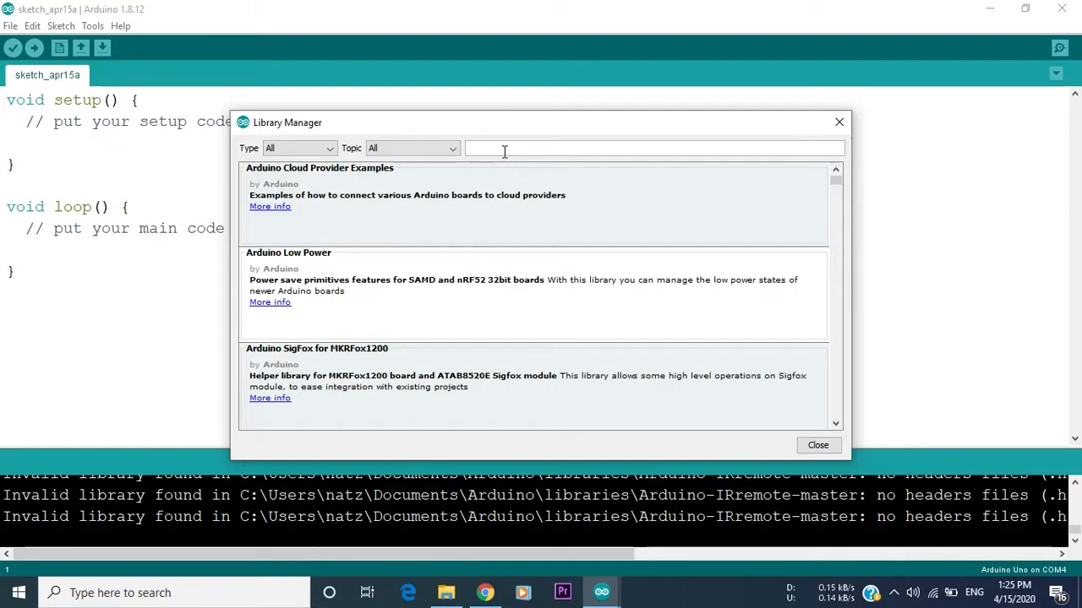
pyautogui.moveTo(510, 150)
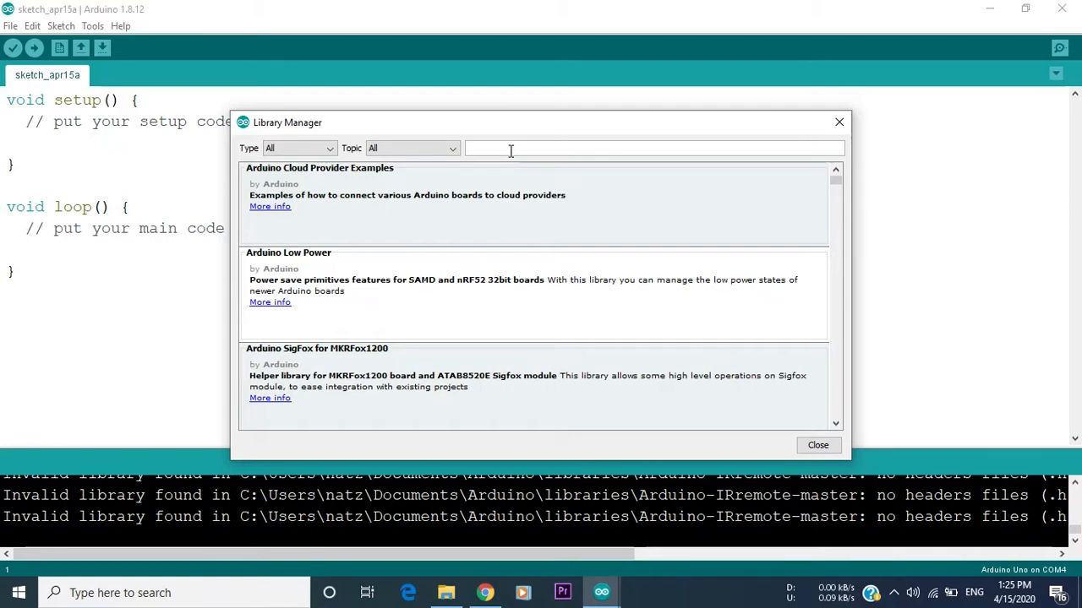
# Search 'motor sh', install the A4990MotorShield library, and dismiss the Library Manager
pyautogui.write('motor shield')
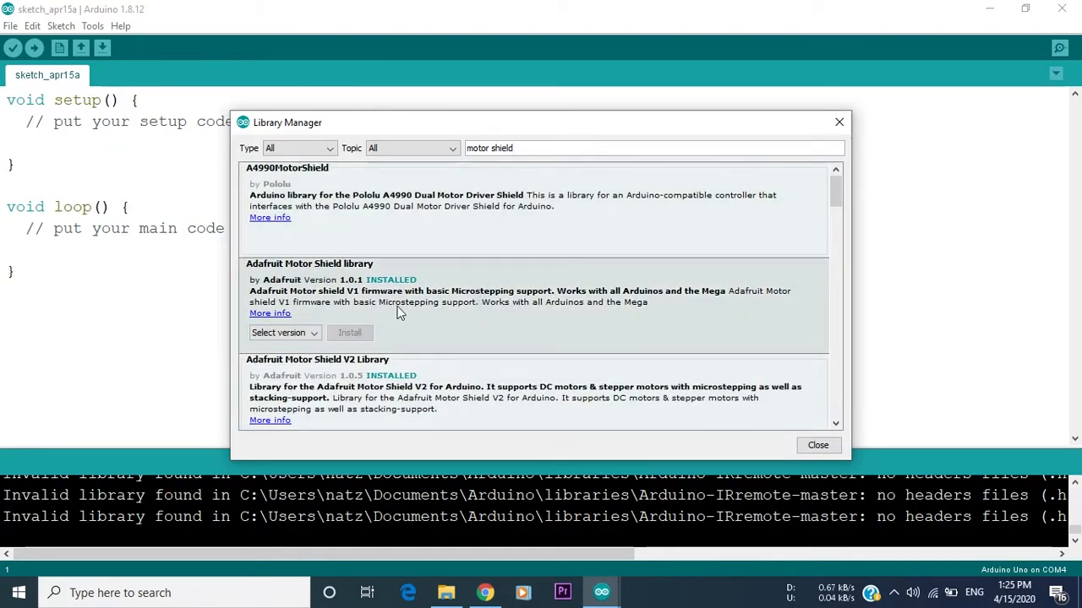
pyautogui.scroll(-3)
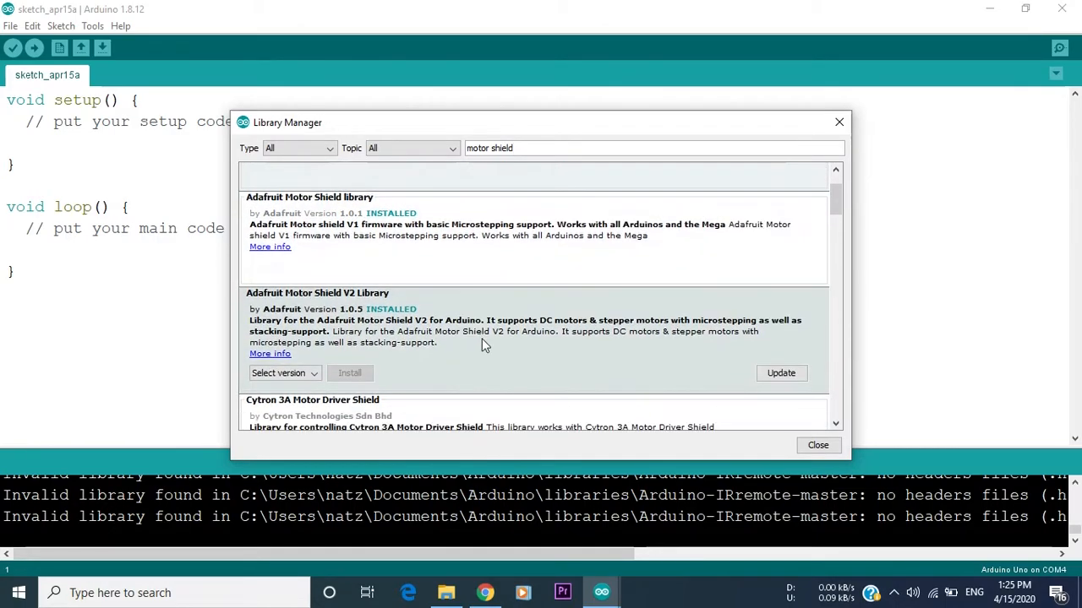
pyautogui.scroll(3)
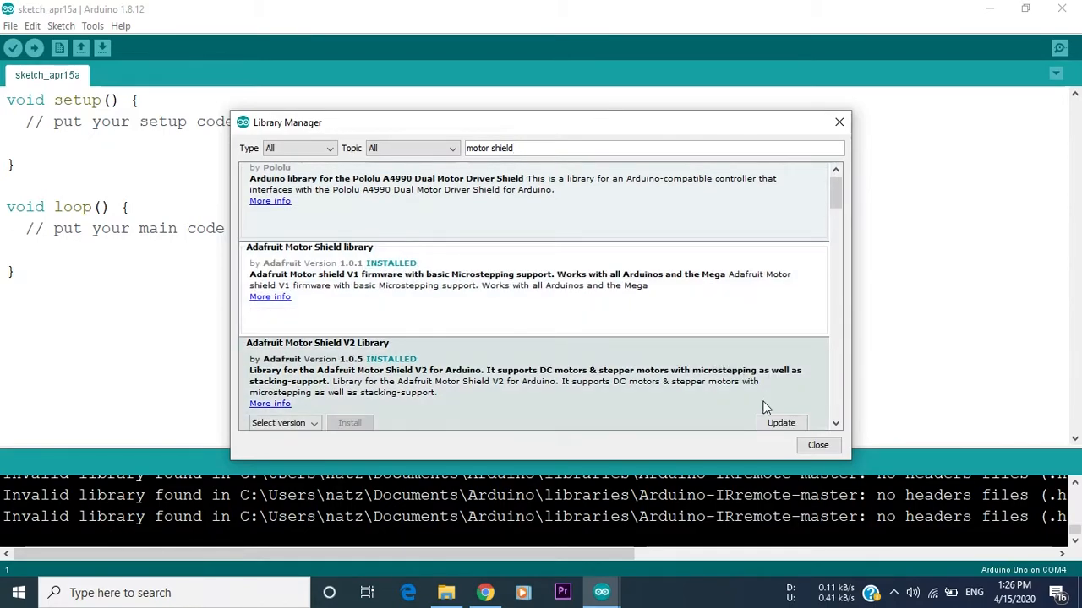
pyautogui.scroll(-3)
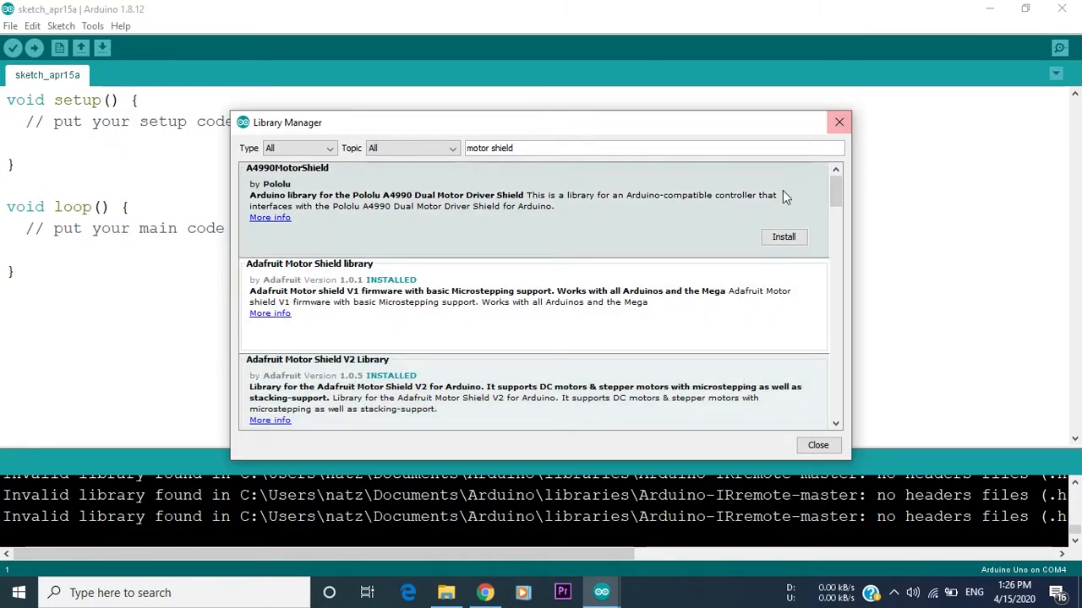
pyautogui.click(784, 236)
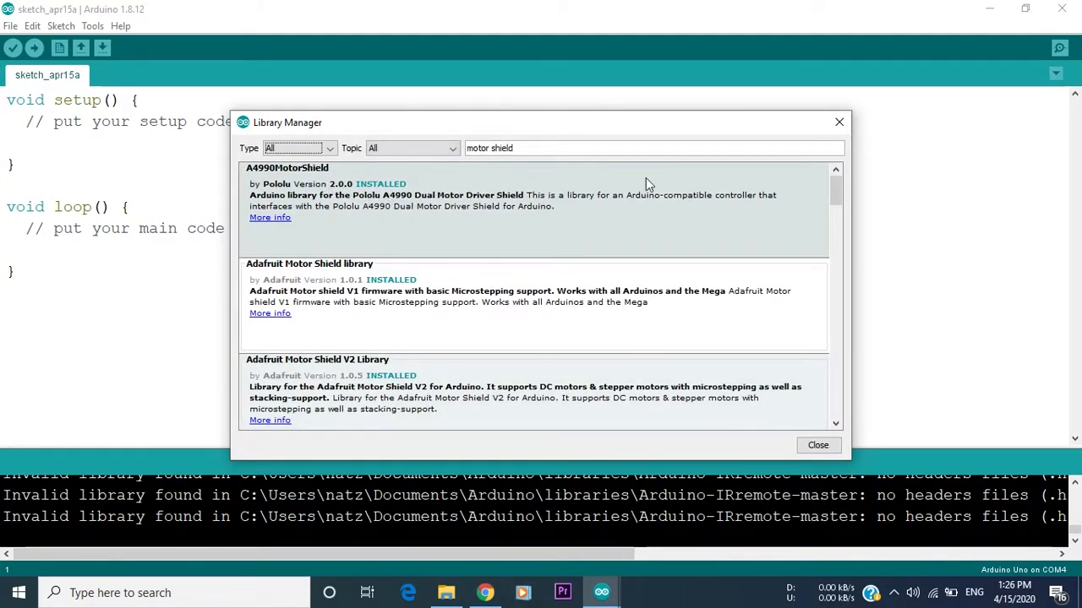
pyautogui.click(818, 446)
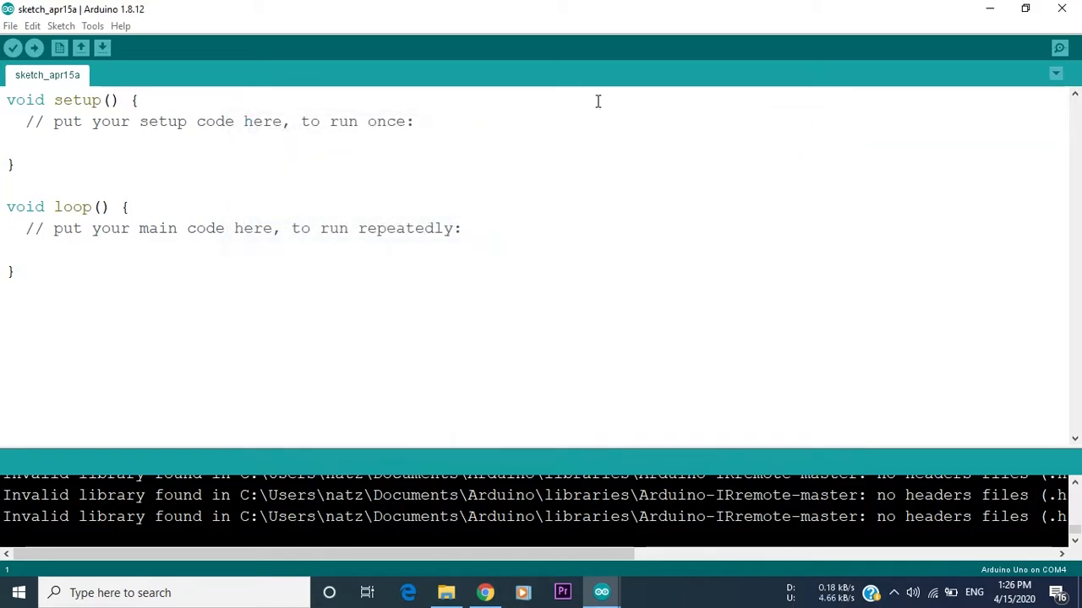
# Insert #include <A4990MotorShield.h> at the top via the Contributed libraries list
pyautogui.click(61, 25)
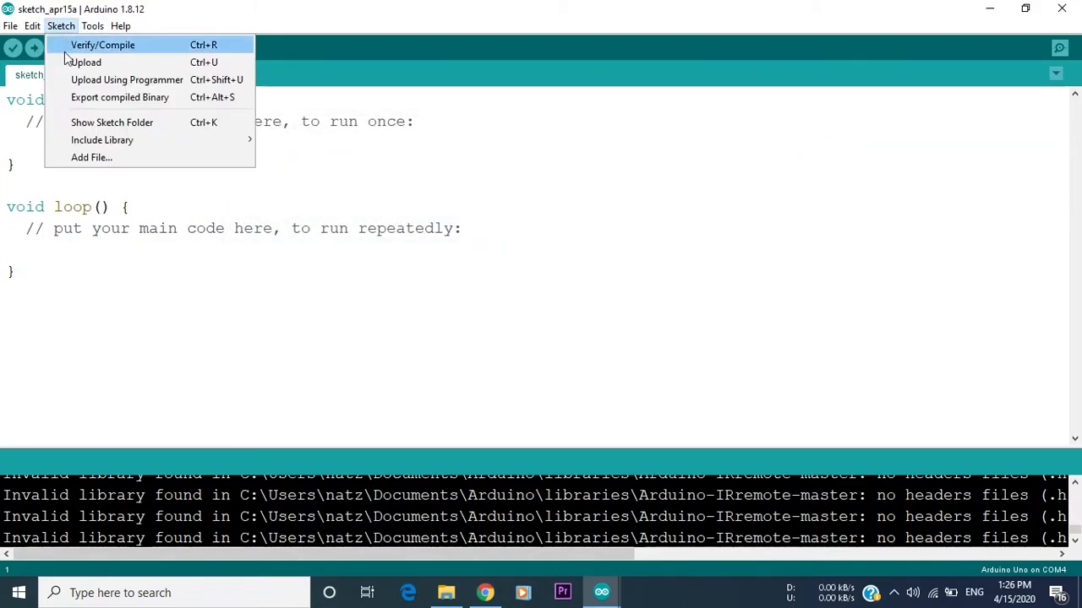
pyautogui.moveTo(102, 139)
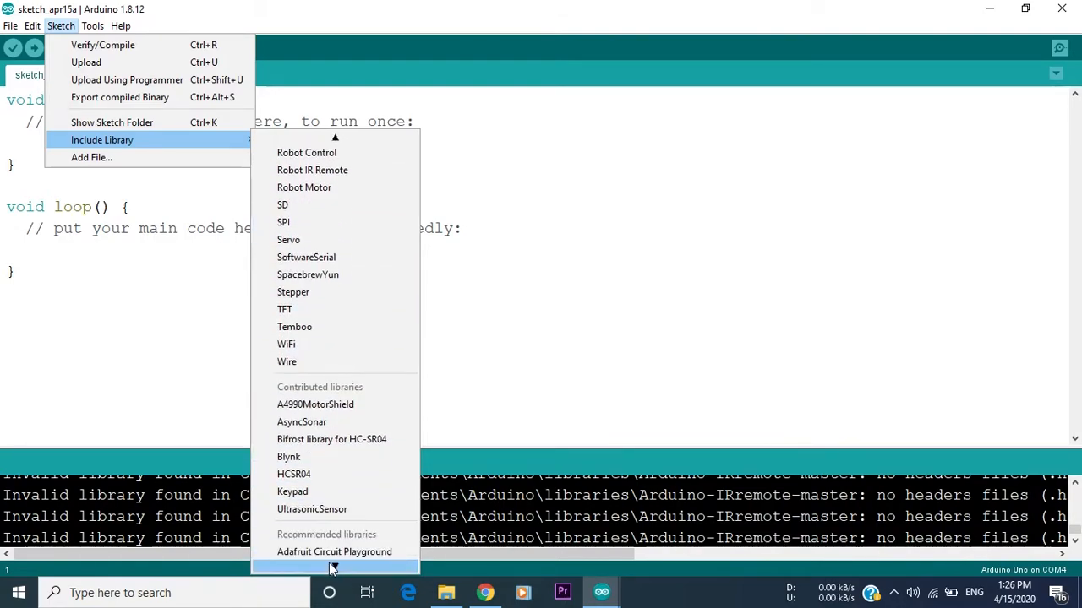
pyautogui.moveTo(332, 406)
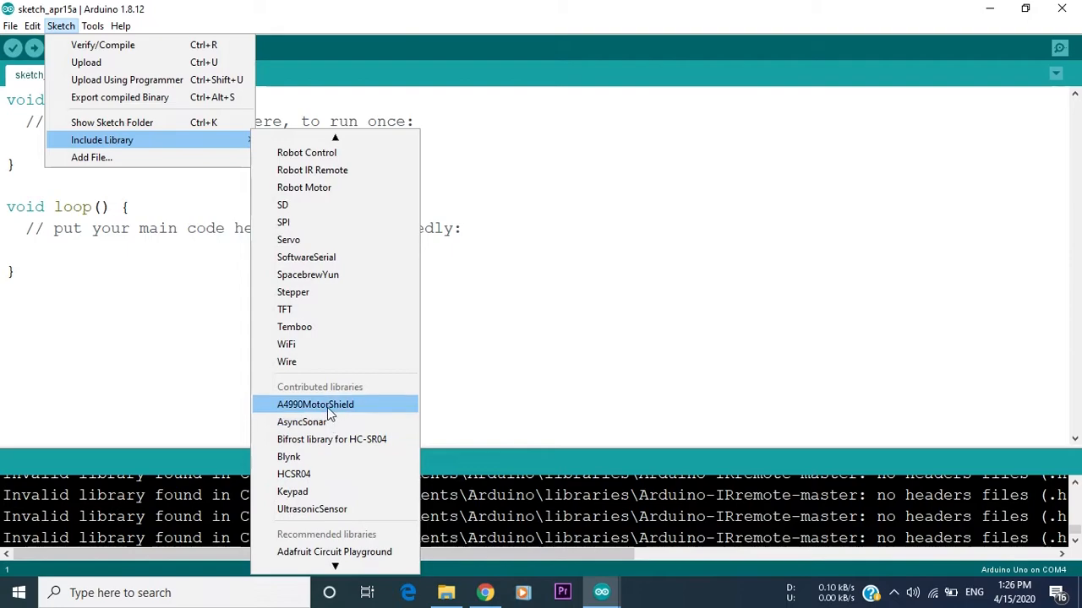
pyautogui.moveTo(325, 413)
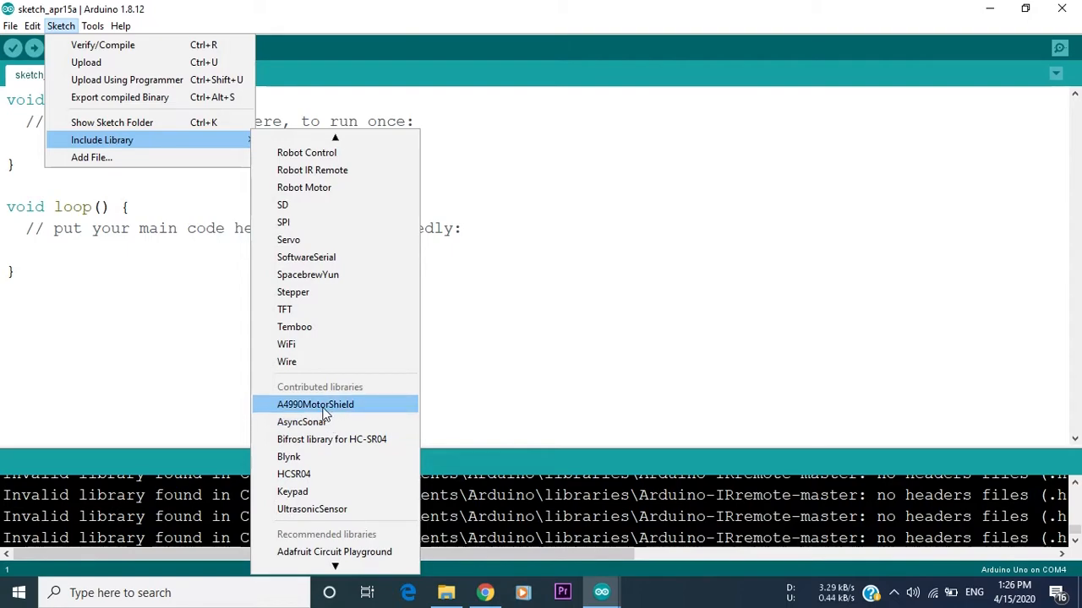
pyautogui.click(314, 404)
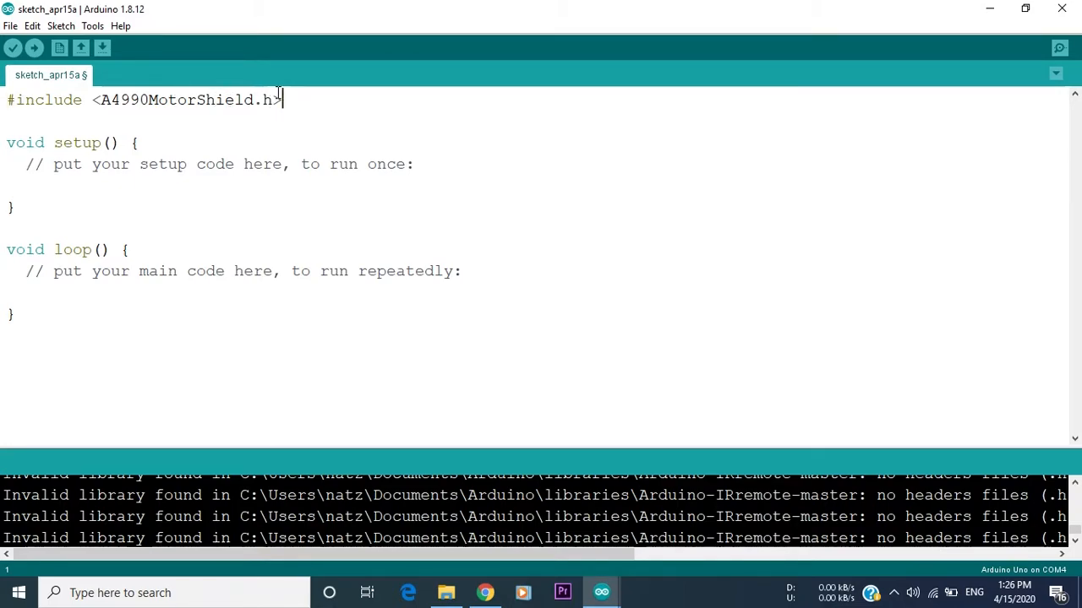
pyautogui.click(61, 26)
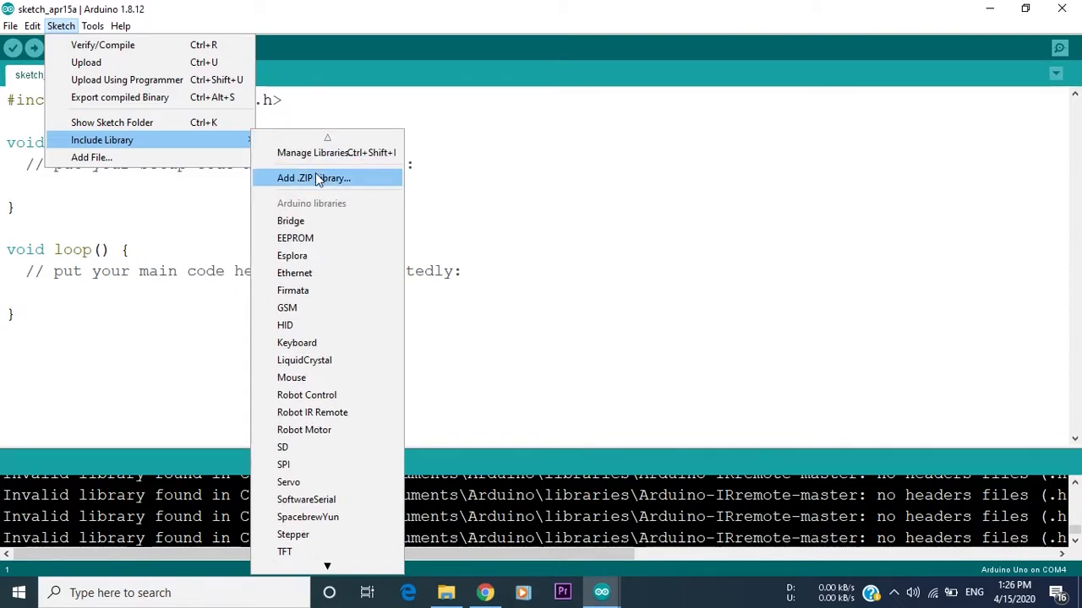
pyautogui.moveTo(311, 179)
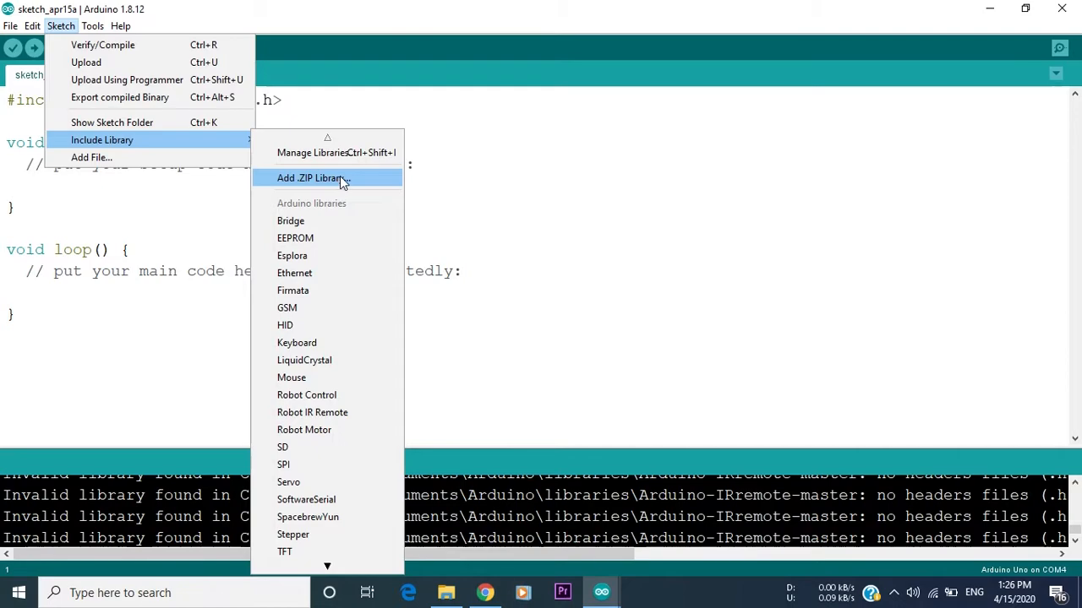
pyautogui.moveTo(351, 182)
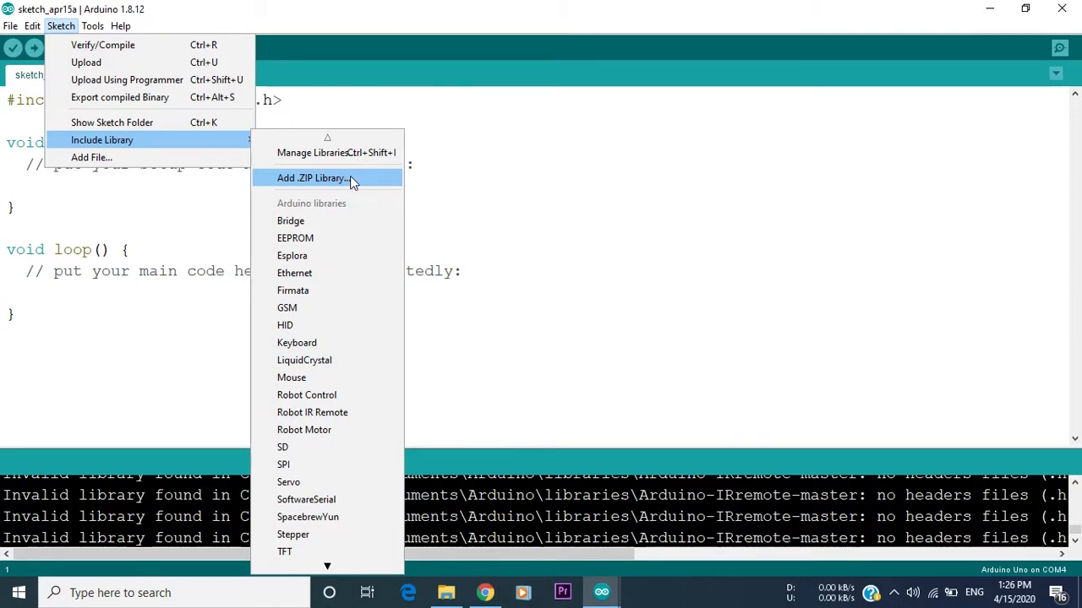
# Add Adafruit-Motor-Shield-library-master.zip from Desktop > ARDUINO as a .ZIP library
pyautogui.click(316, 179)
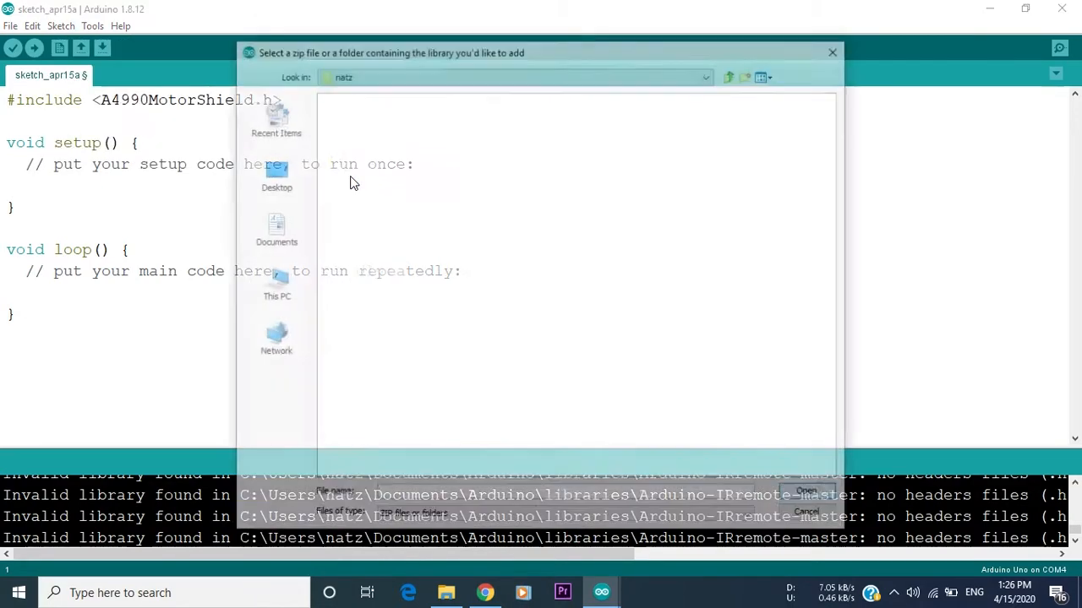
pyautogui.click(272, 173)
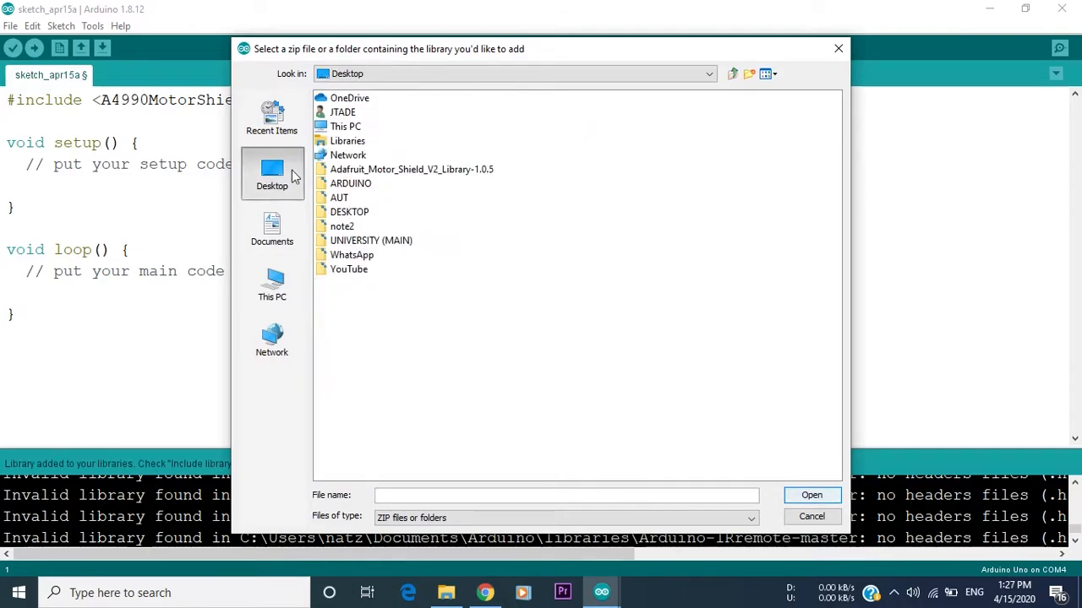
pyautogui.click(348, 183)
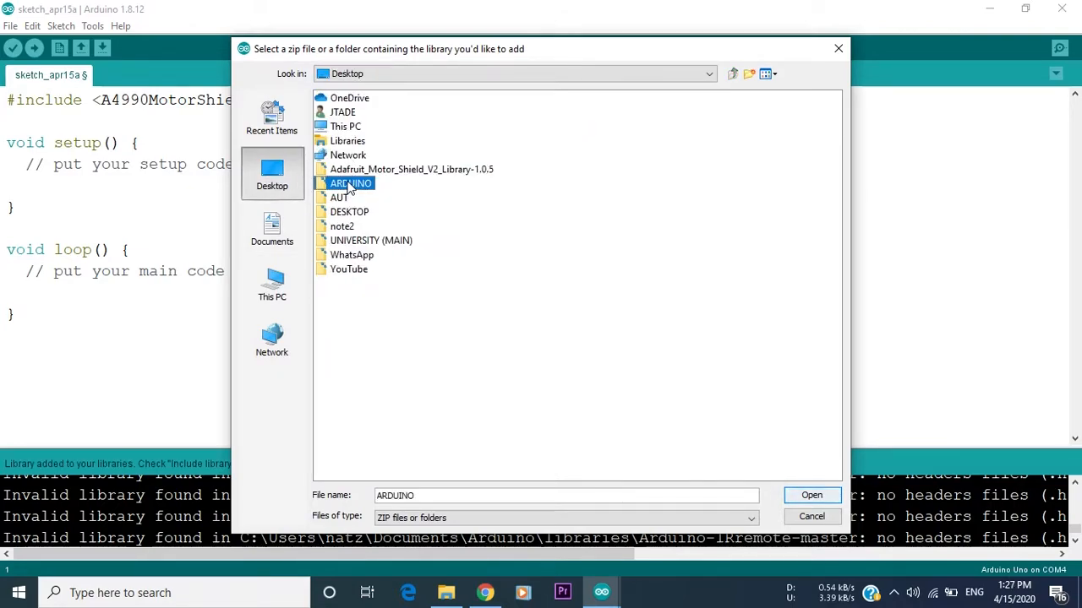
pyautogui.doubleClick(352, 183)
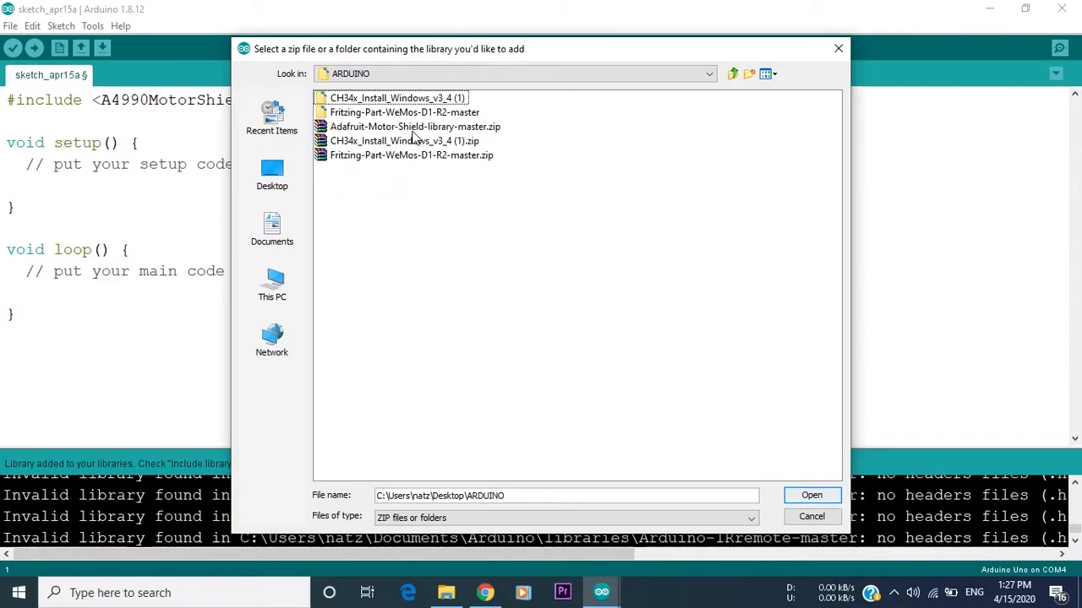
pyautogui.click(405, 125)
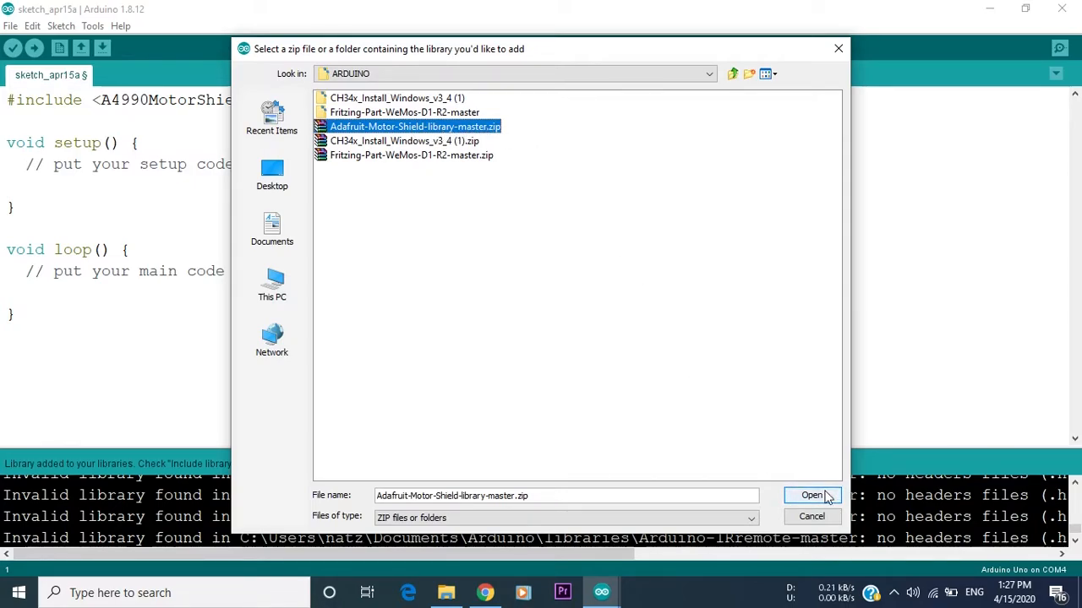
pyautogui.click(811, 495)
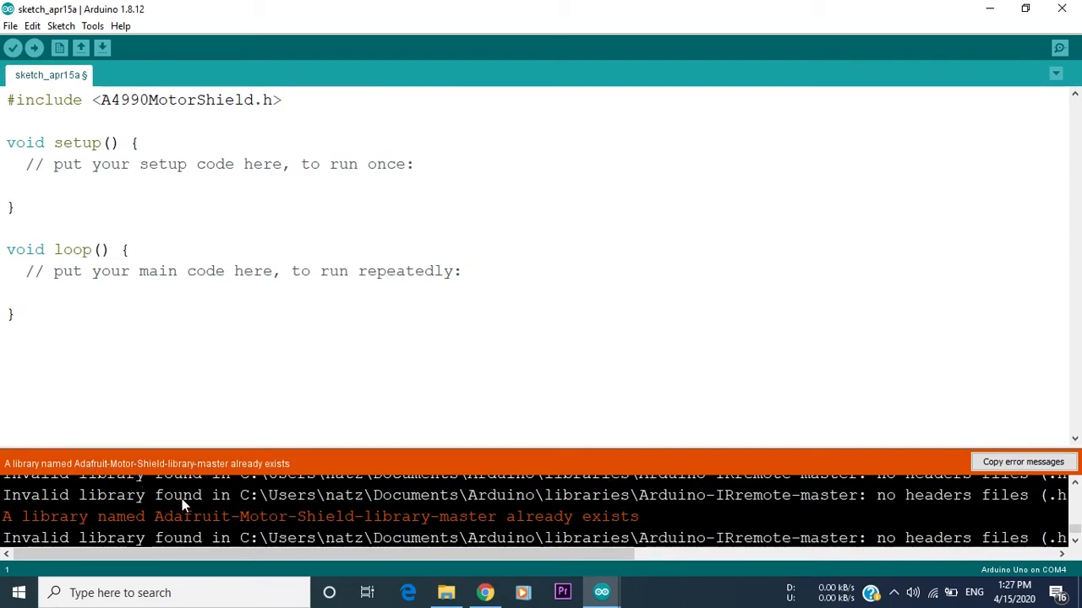
pyautogui.moveTo(284, 456)
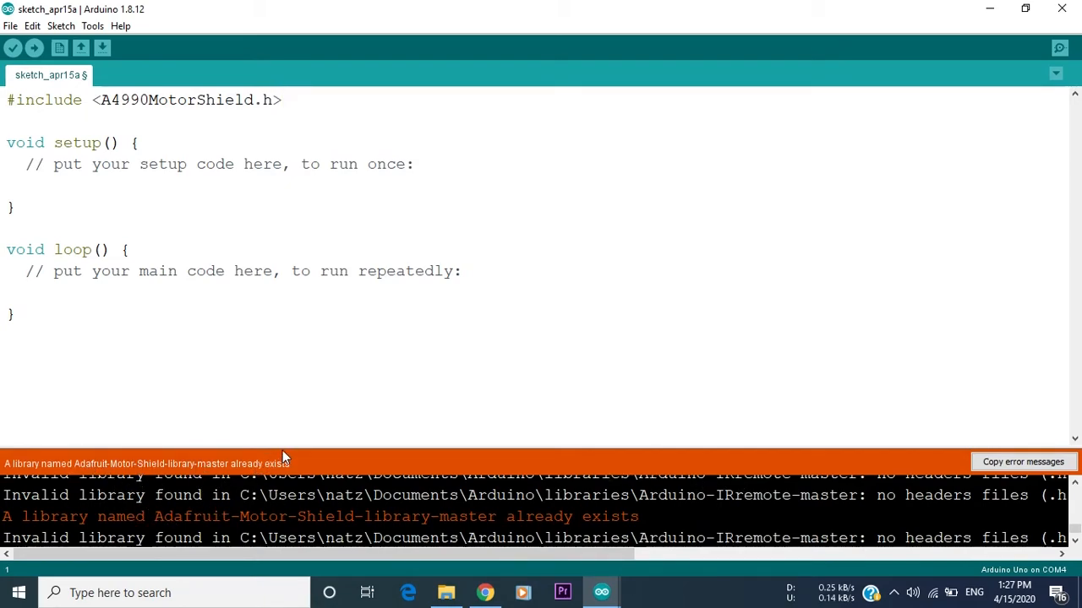
pyautogui.moveTo(284, 456); pyautogui.dragTo(280, 398)
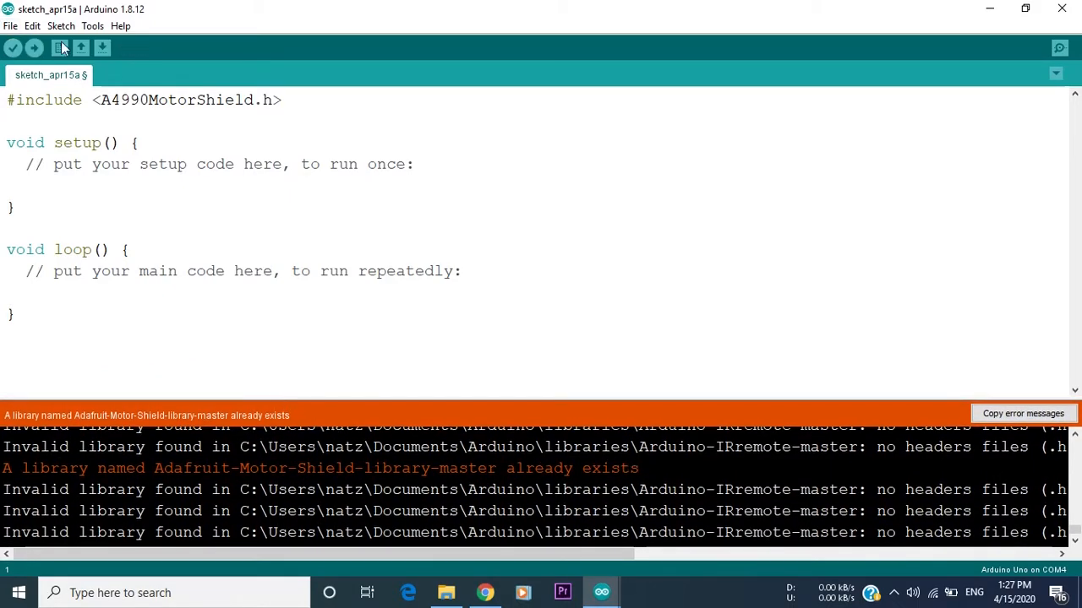
pyautogui.click(61, 27)
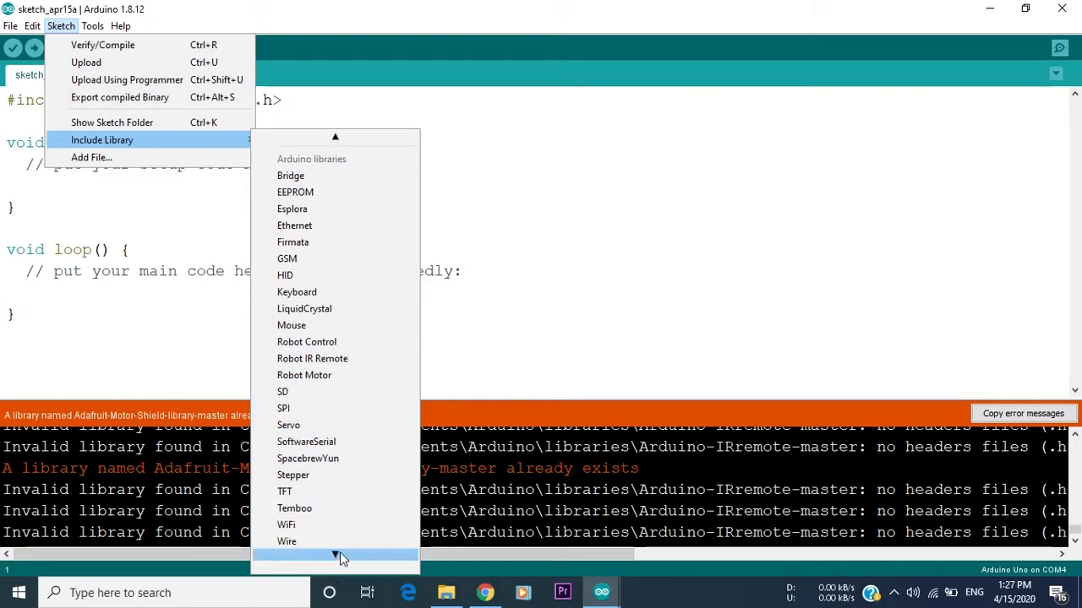
pyautogui.scroll(-3)
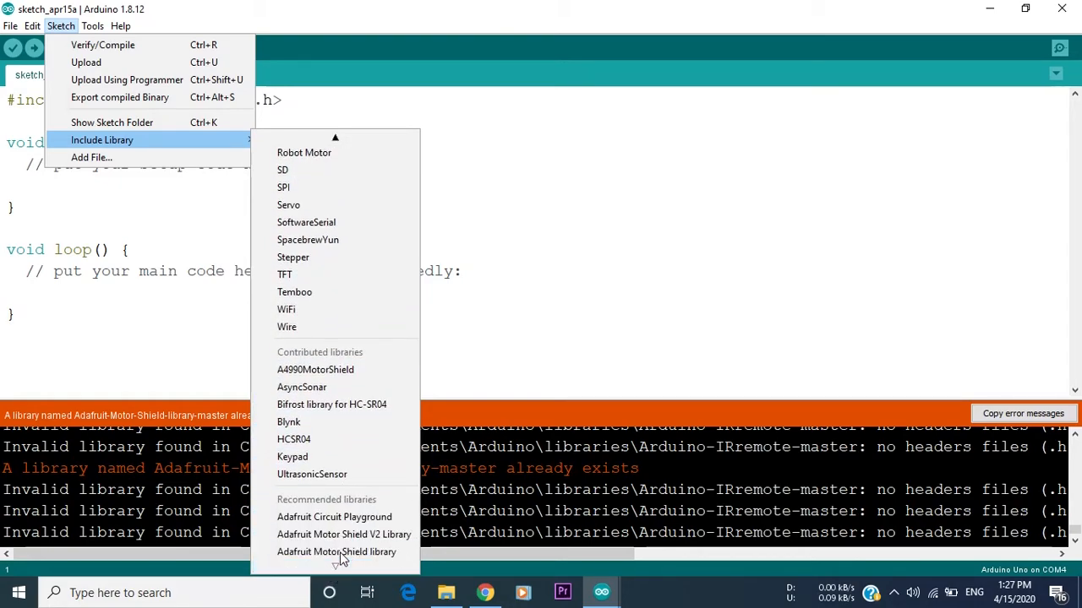
pyautogui.moveTo(514, 185)
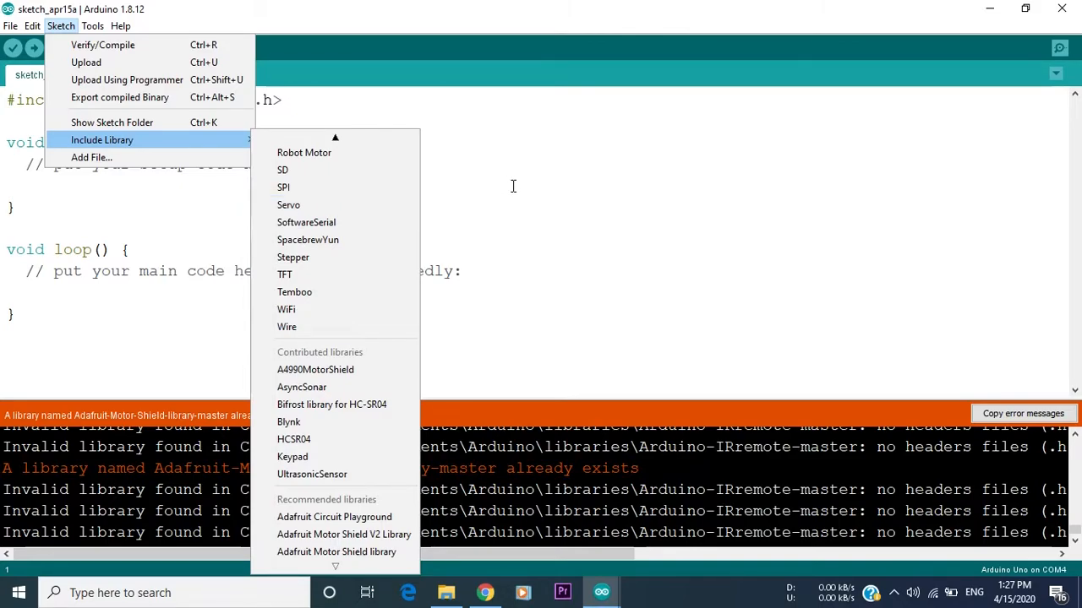
pyautogui.click(315, 368)
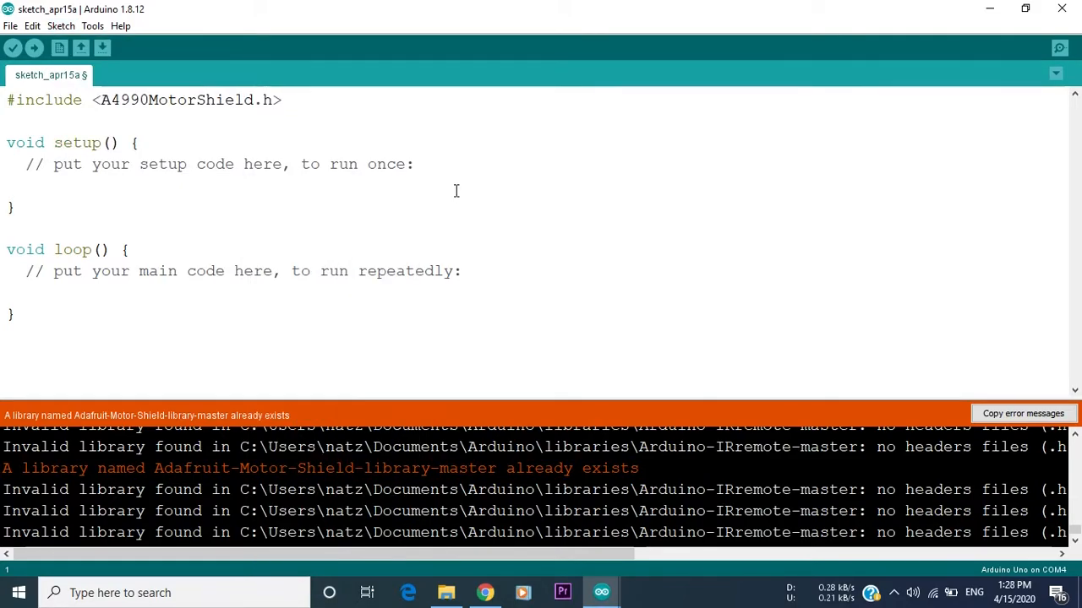